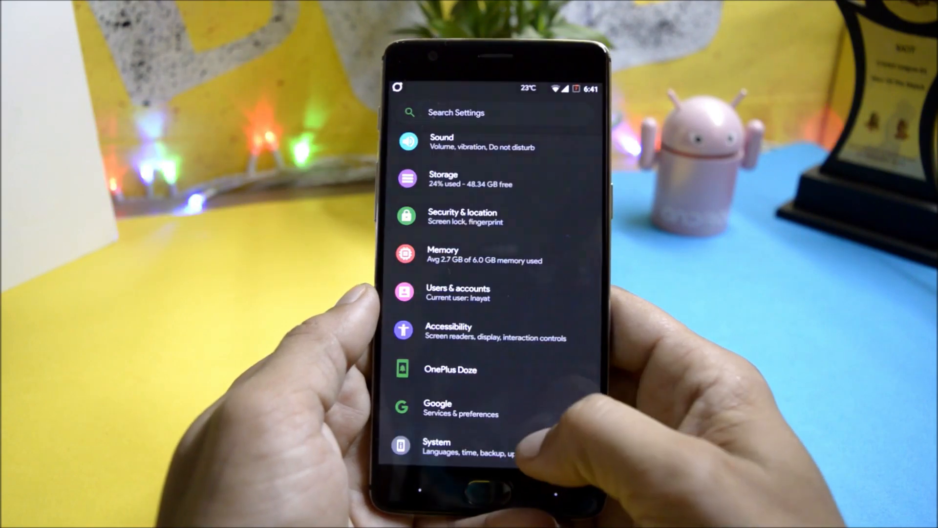
- View dotOS v2.3 Official on Android 8.1 and the up-to-date OTA status, then go Home
left_click(436, 445)
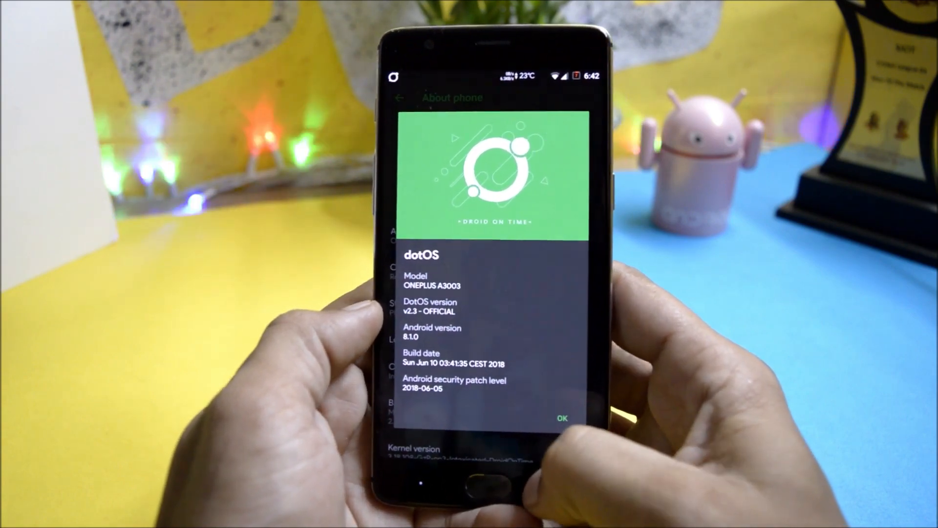
left_click(560, 417)
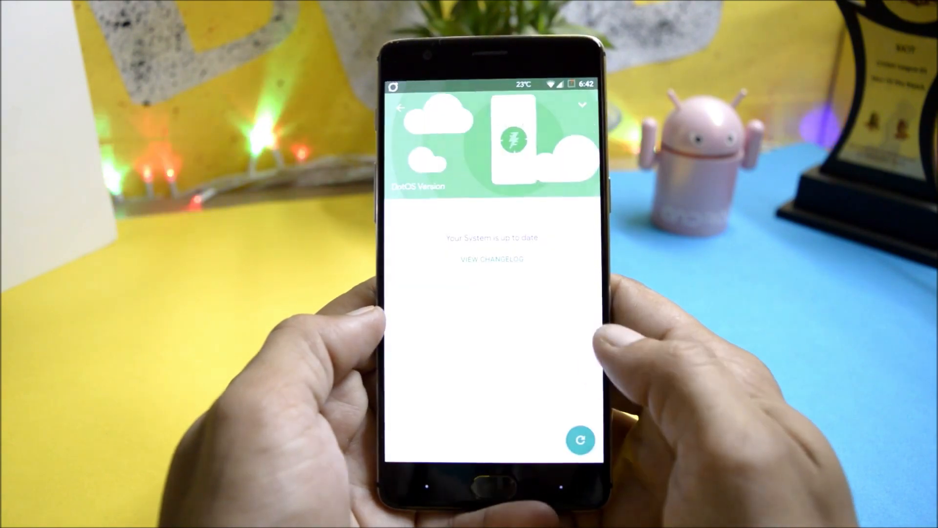
left_click(579, 441)
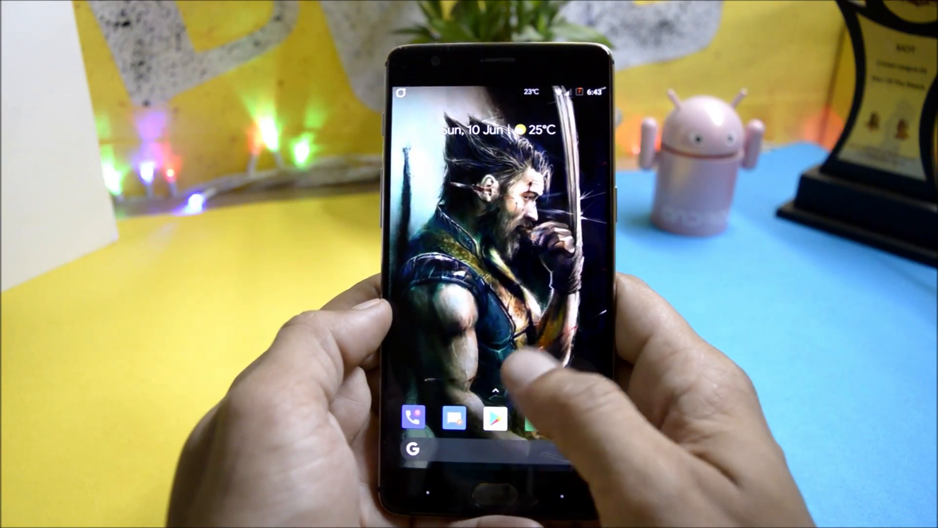
- Swipe open the app drawer and launch Settings onto its main list
left_click_drag(490, 96, 490, 239)
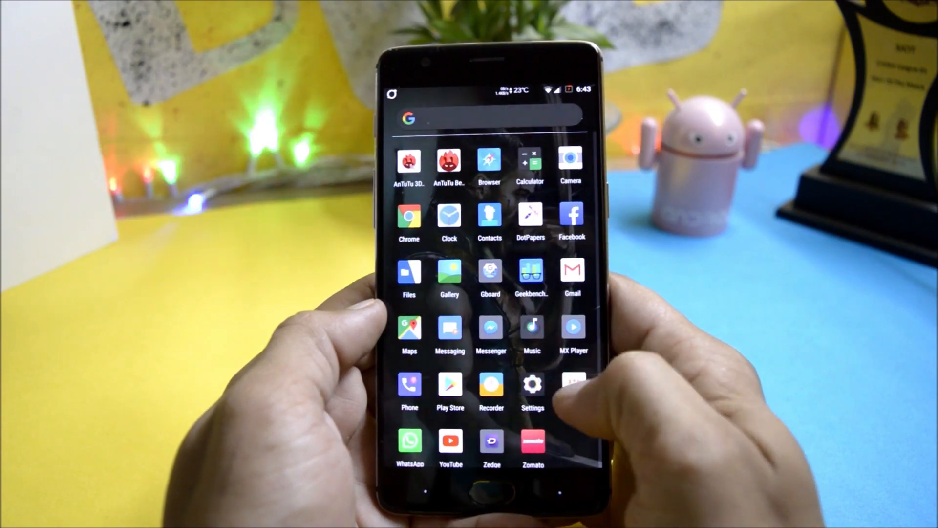
left_click(531, 385)
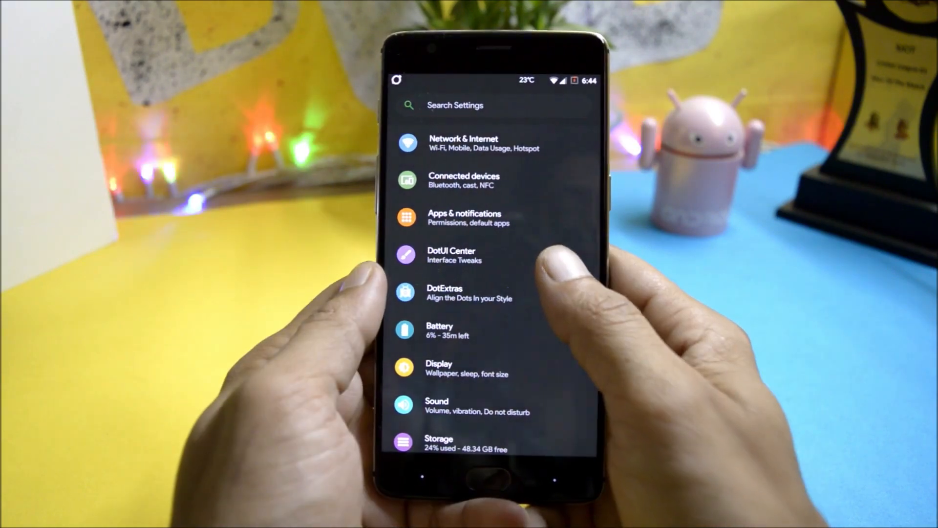
- Browse DotUI Center's Accent Color options, then go into DotExtras
left_click(453, 255)
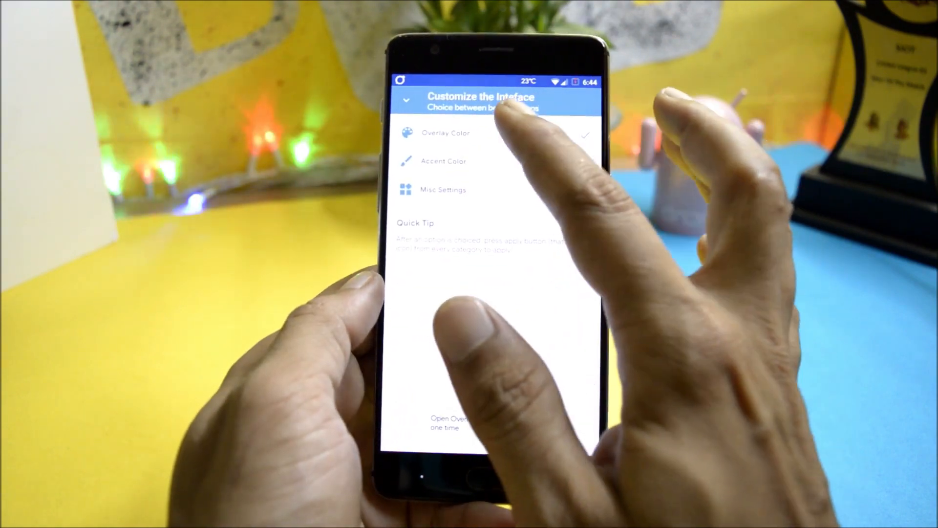
left_click(445, 133)
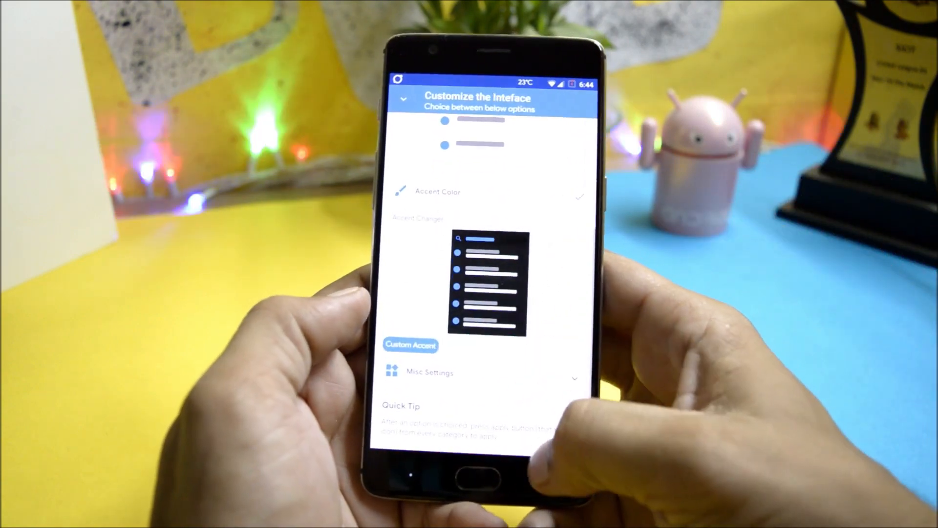
left_click(385, 113)
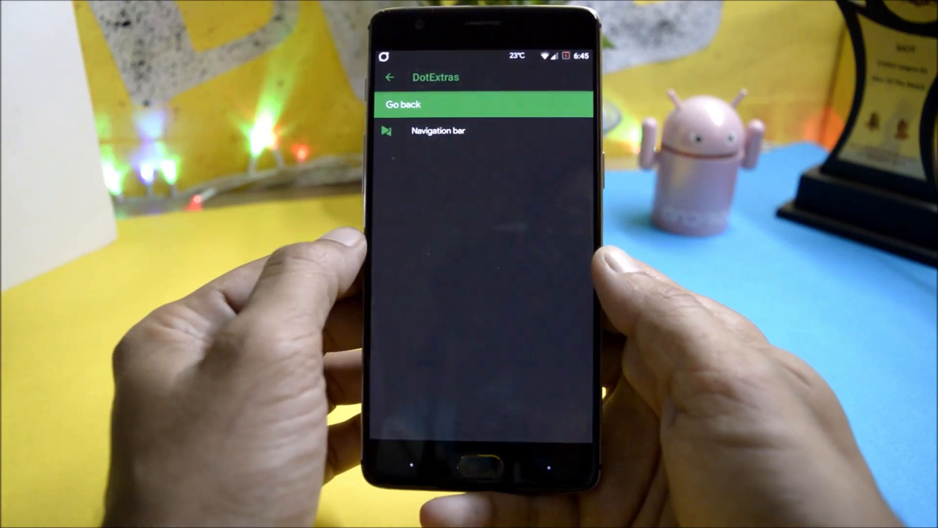
- Look through the Navigation bar and Quick Settings tweaks, then move to Recents UI
left_click(437, 131)
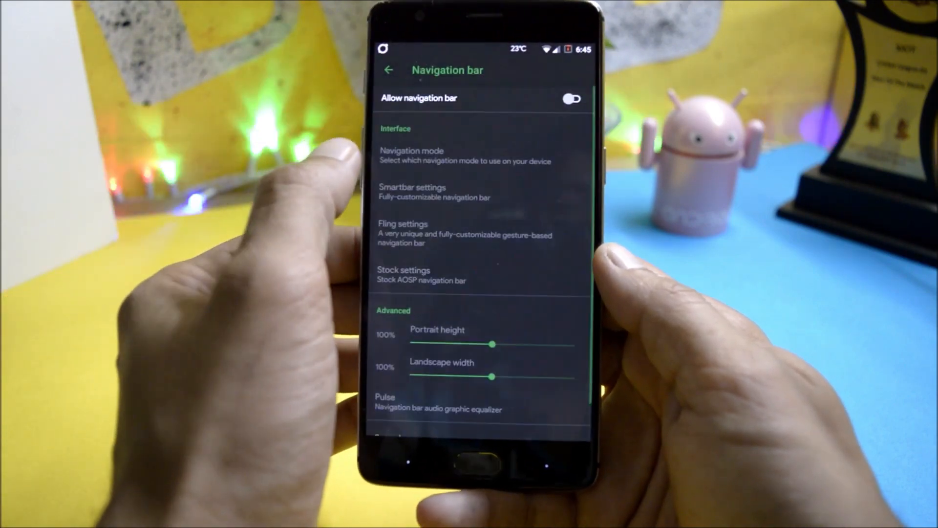
scroll("down", 3)
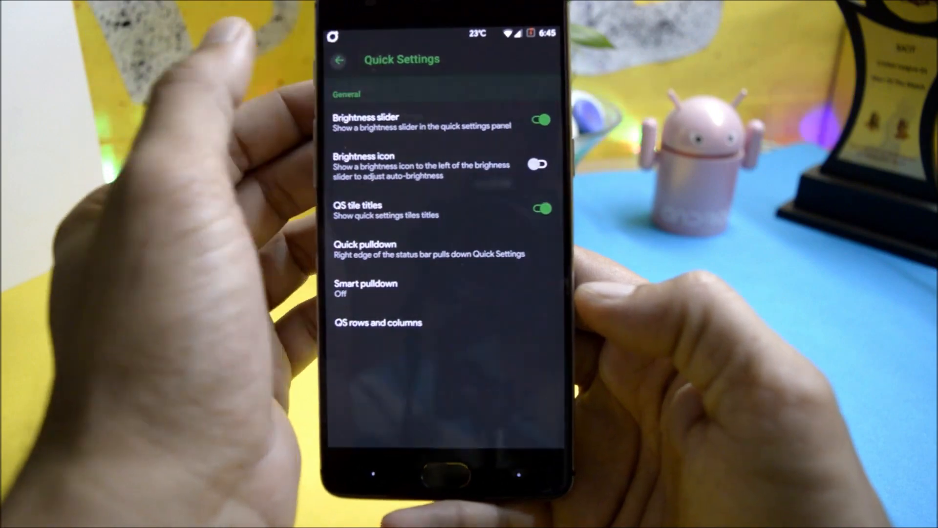
left_click(338, 59)
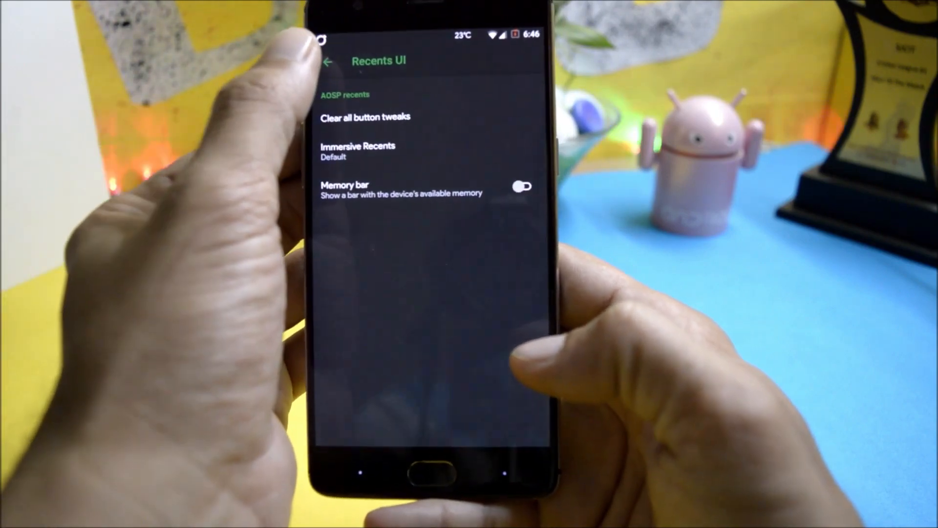
- Explore the Lockscreen UI tweaks and return to the DotExtras list
left_click(325, 60)
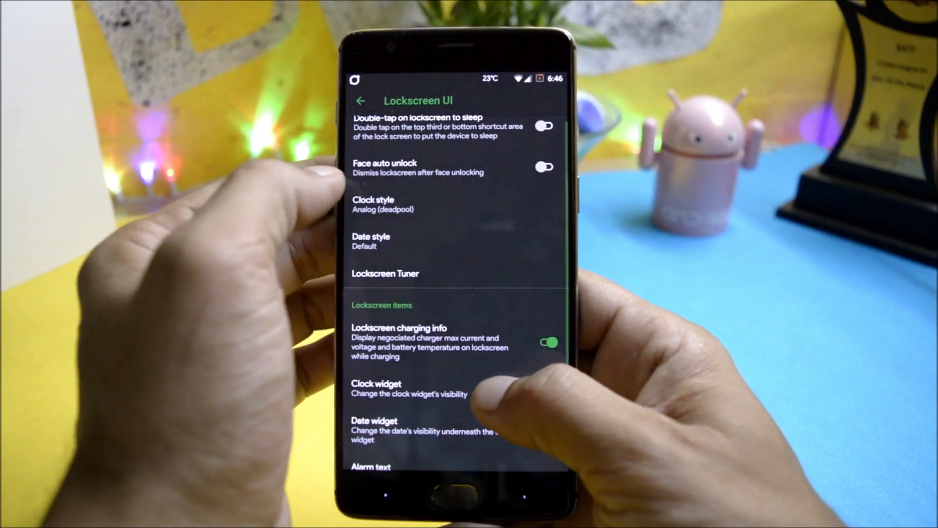
left_click(373, 204)
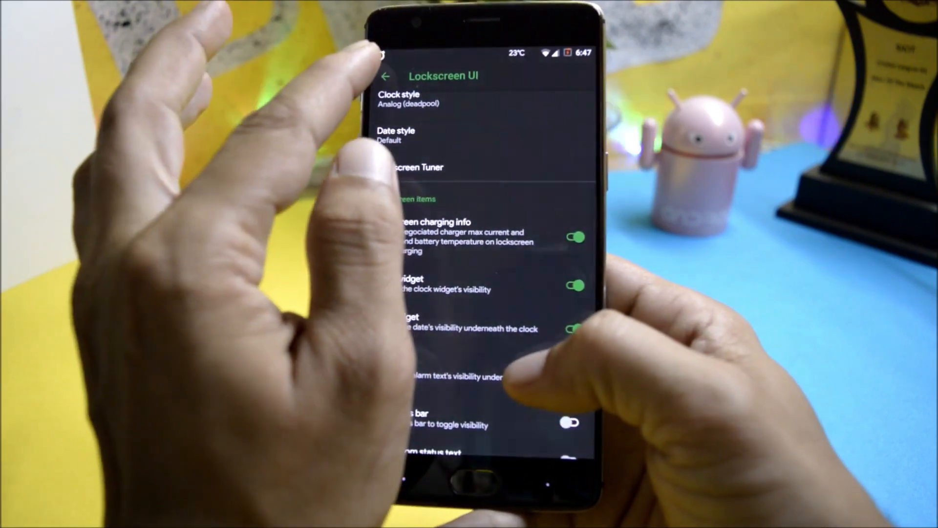
left_click(386, 76)
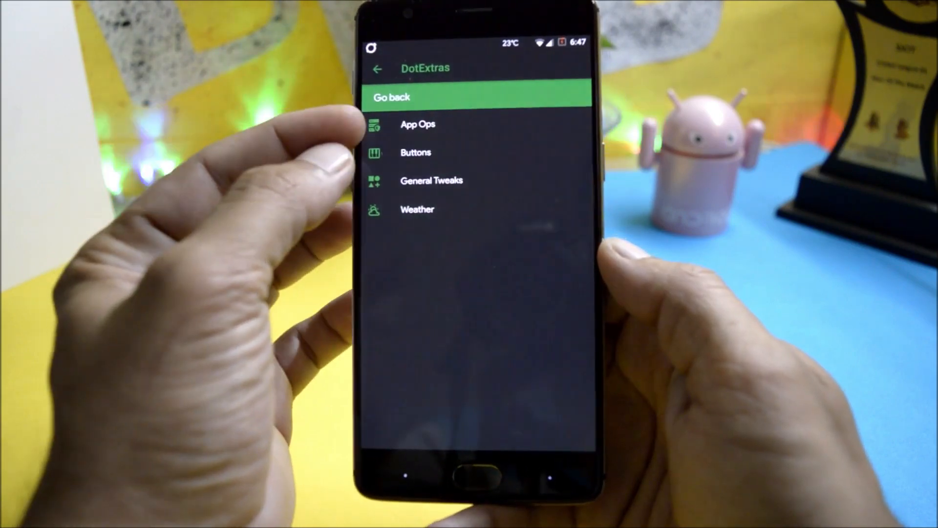
- View General Tweaks, then reach the Display screen with brightness at 40%
left_click(431, 181)
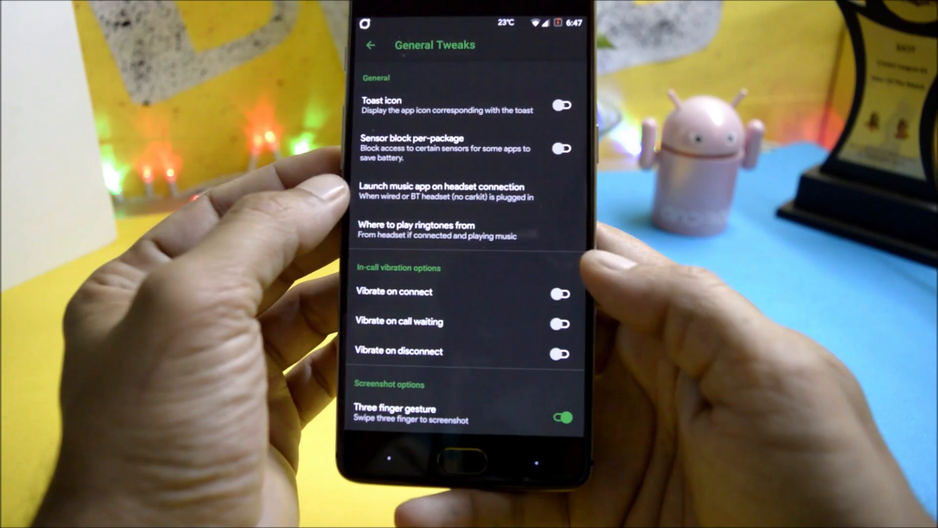
left_click(371, 45)
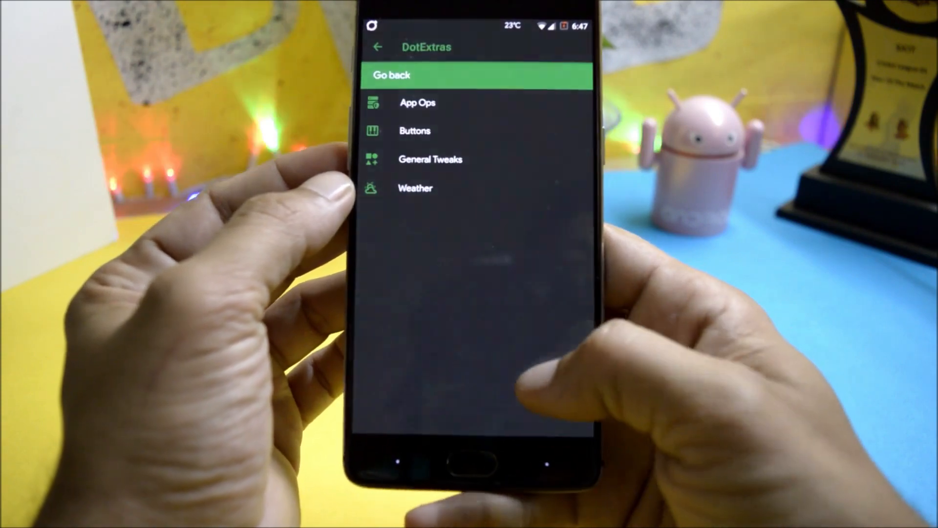
left_click(415, 187)
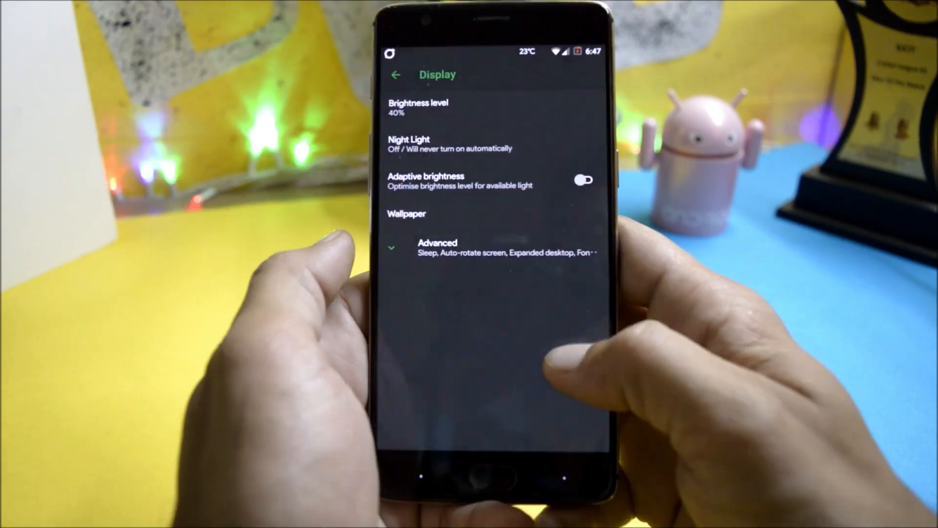
- Review Display's Advanced options and Ambient display, then go back to the main Settings list
left_click(437, 247)
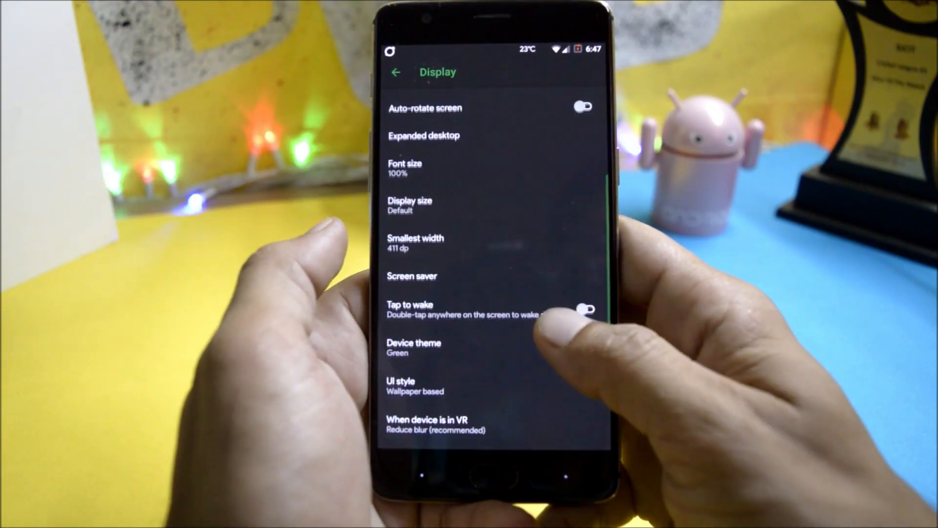
scroll("down", 3)
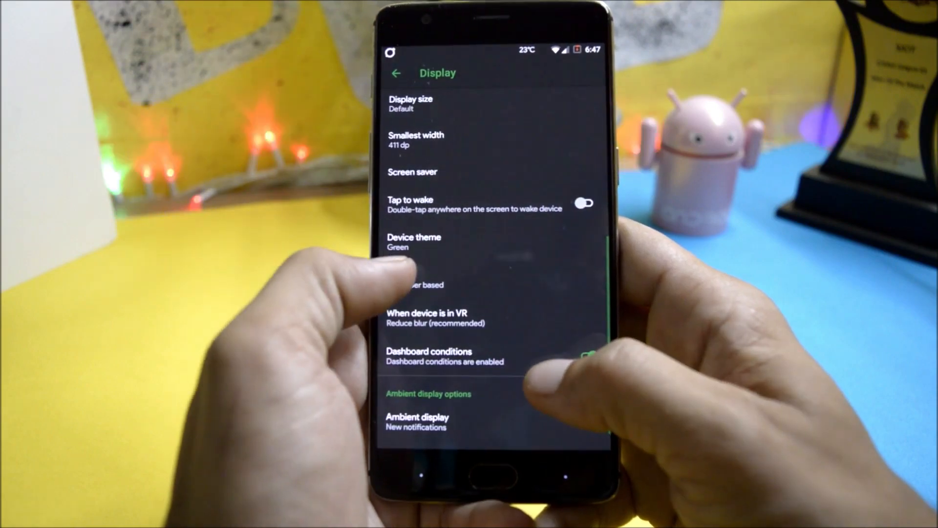
left_click(413, 241)
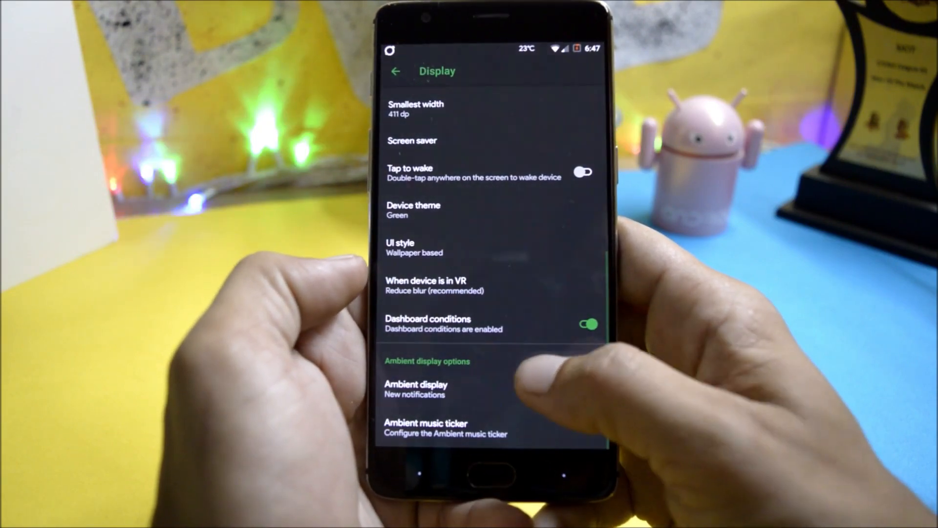
left_click(415, 388)
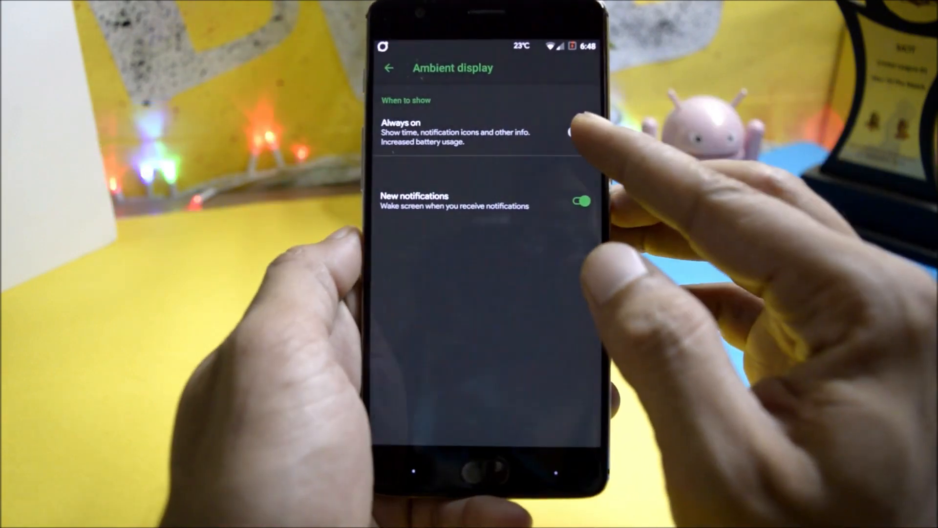
left_click(580, 133)
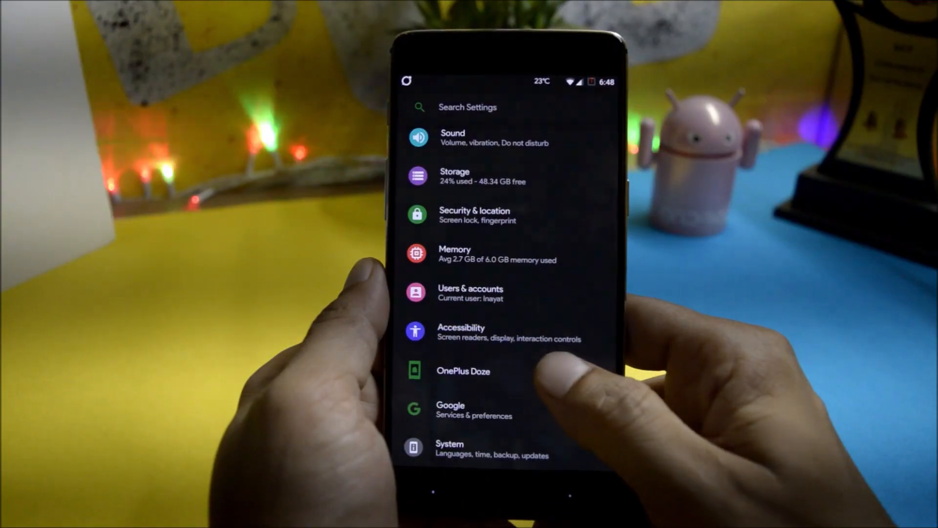
- Check the Screen off gestures actions under System, then go Home to the app drawer
left_click(464, 370)
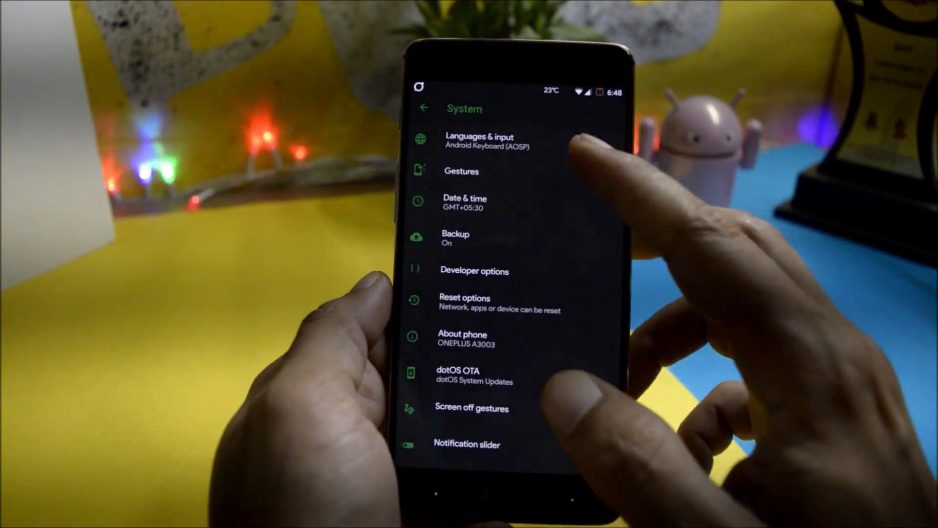
left_click(461, 171)
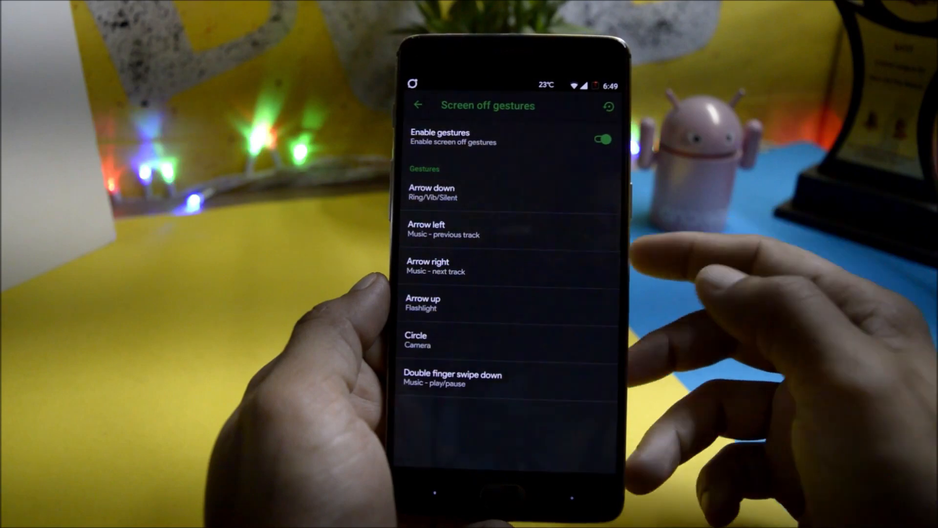
left_click(418, 105)
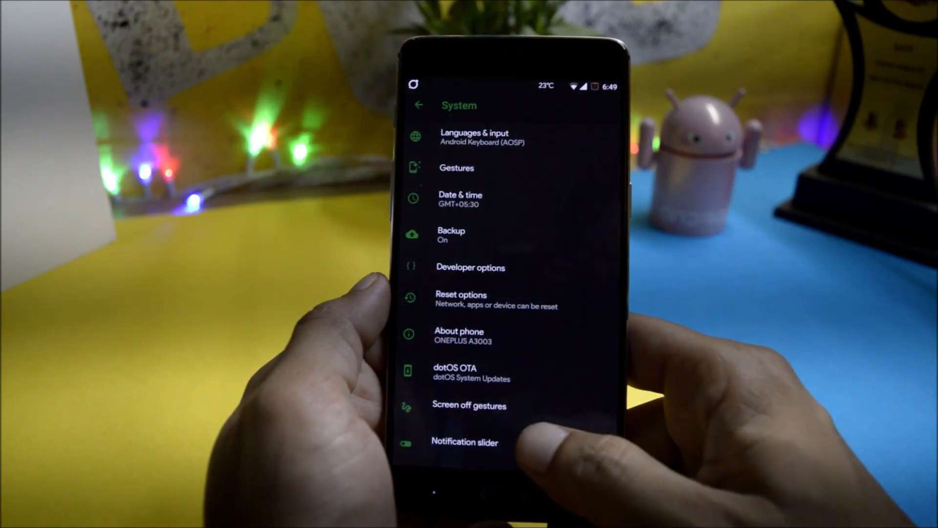
left_click(464, 442)
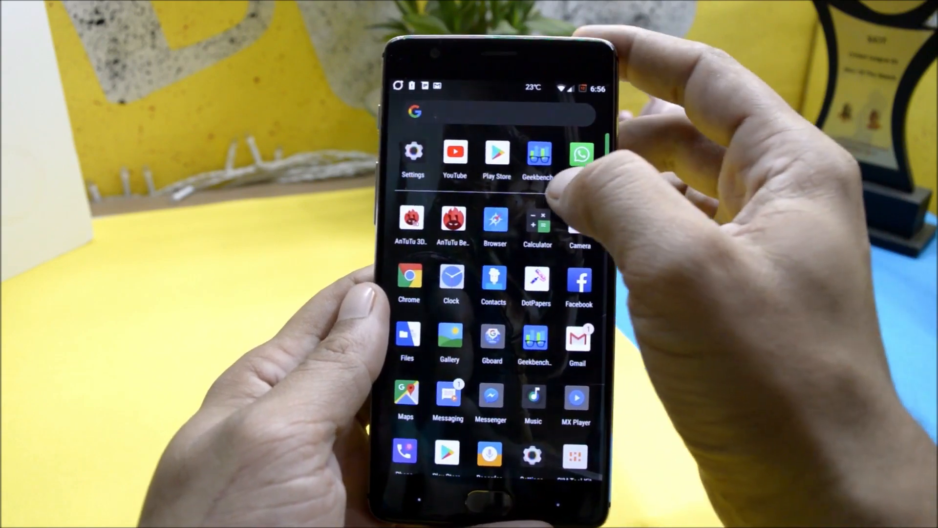
- Launch AnTuTu Benchmark showing score 161407 for the ONEPLUS A3003
left_click(536, 153)
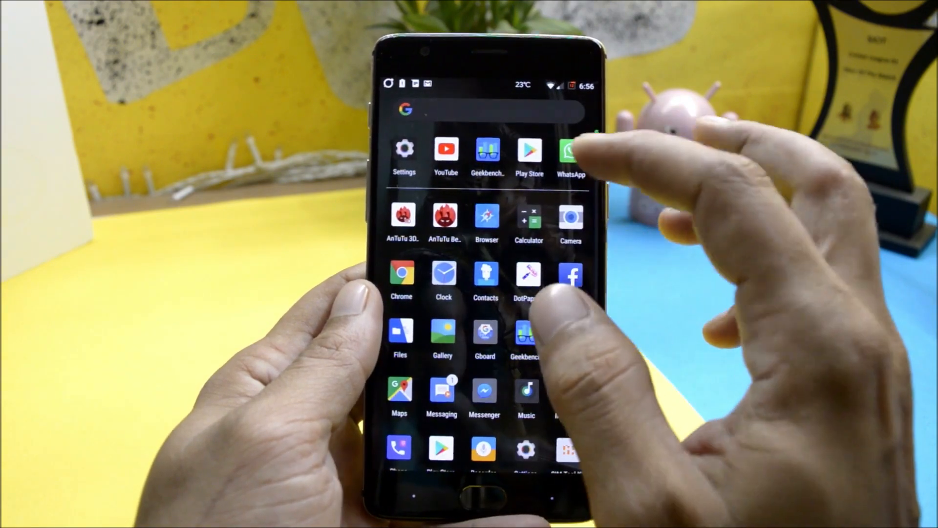
left_click(404, 216)
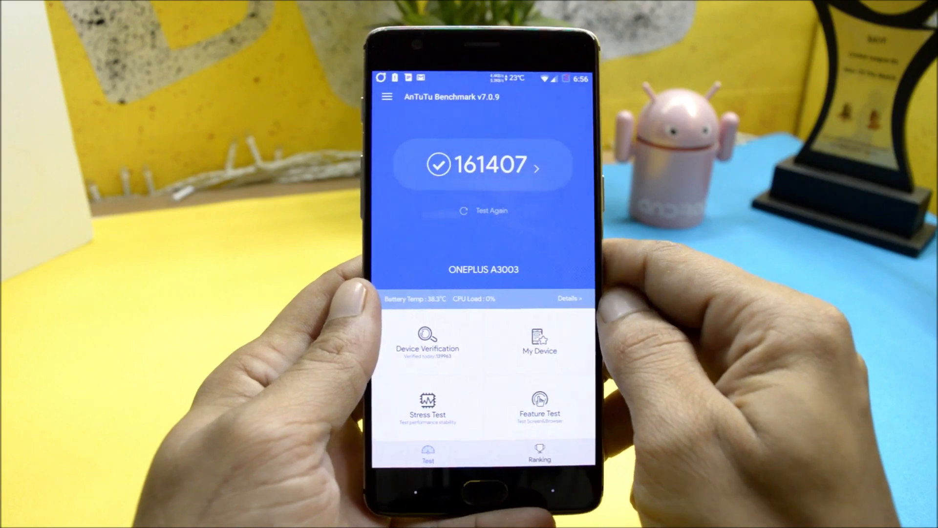